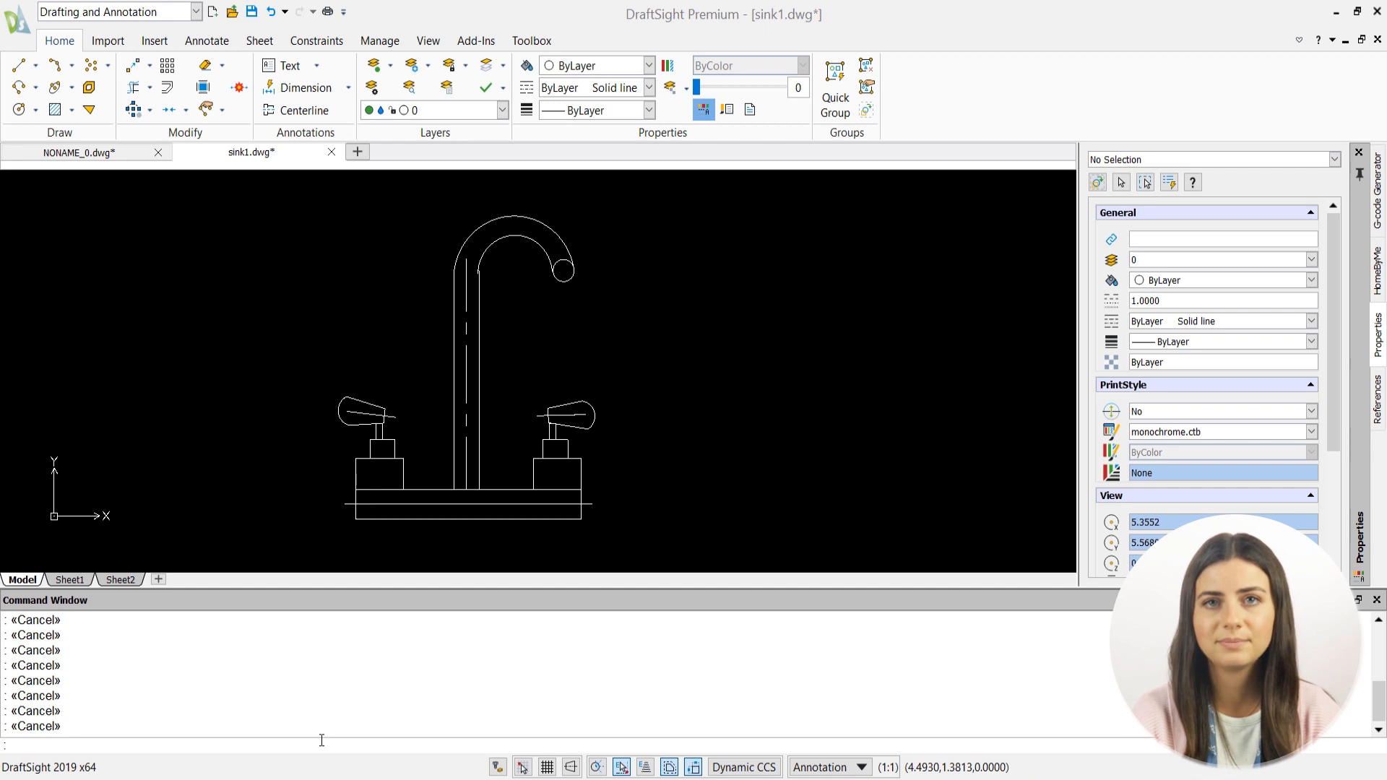
# Cancel any active command, call up Help with F1, and toggle the command history window with F2.
pyautogui.press('Escape')
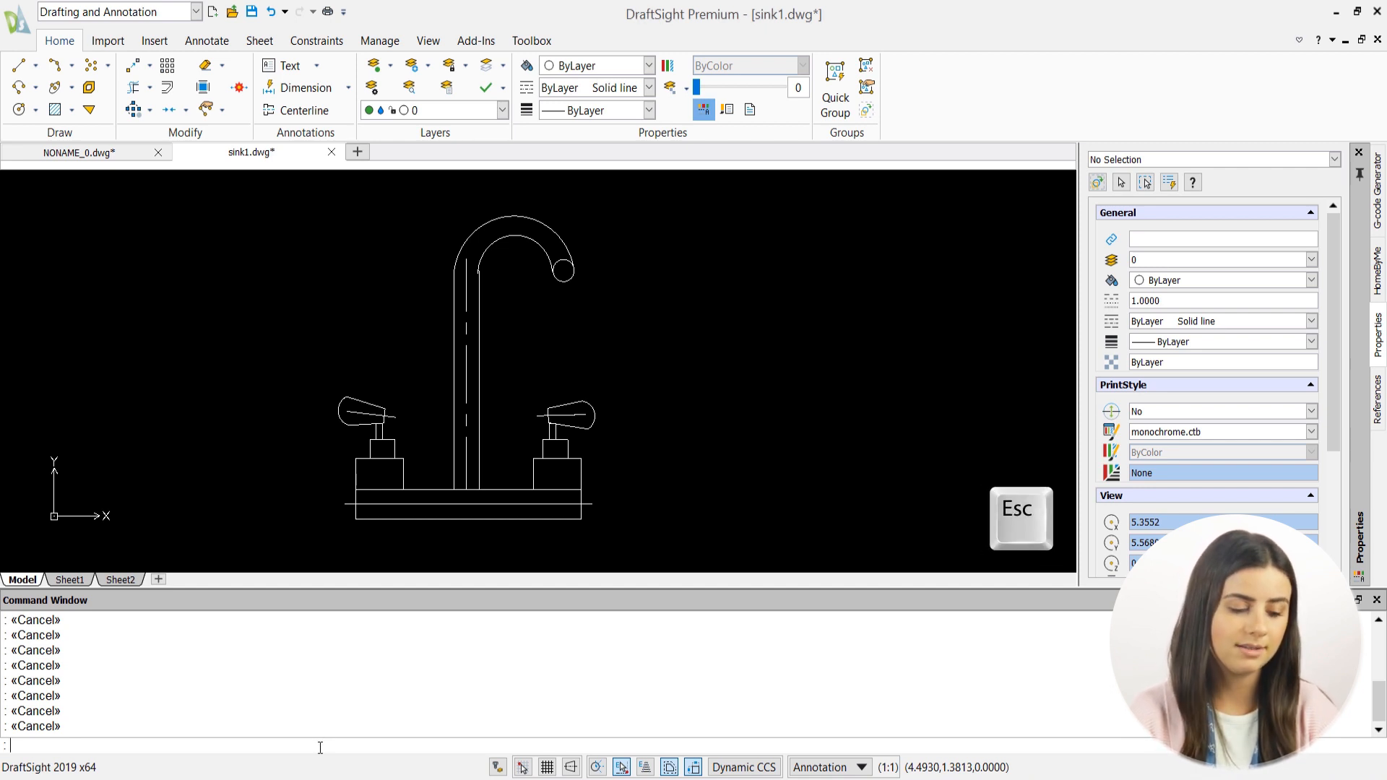
pyautogui.press('F1')
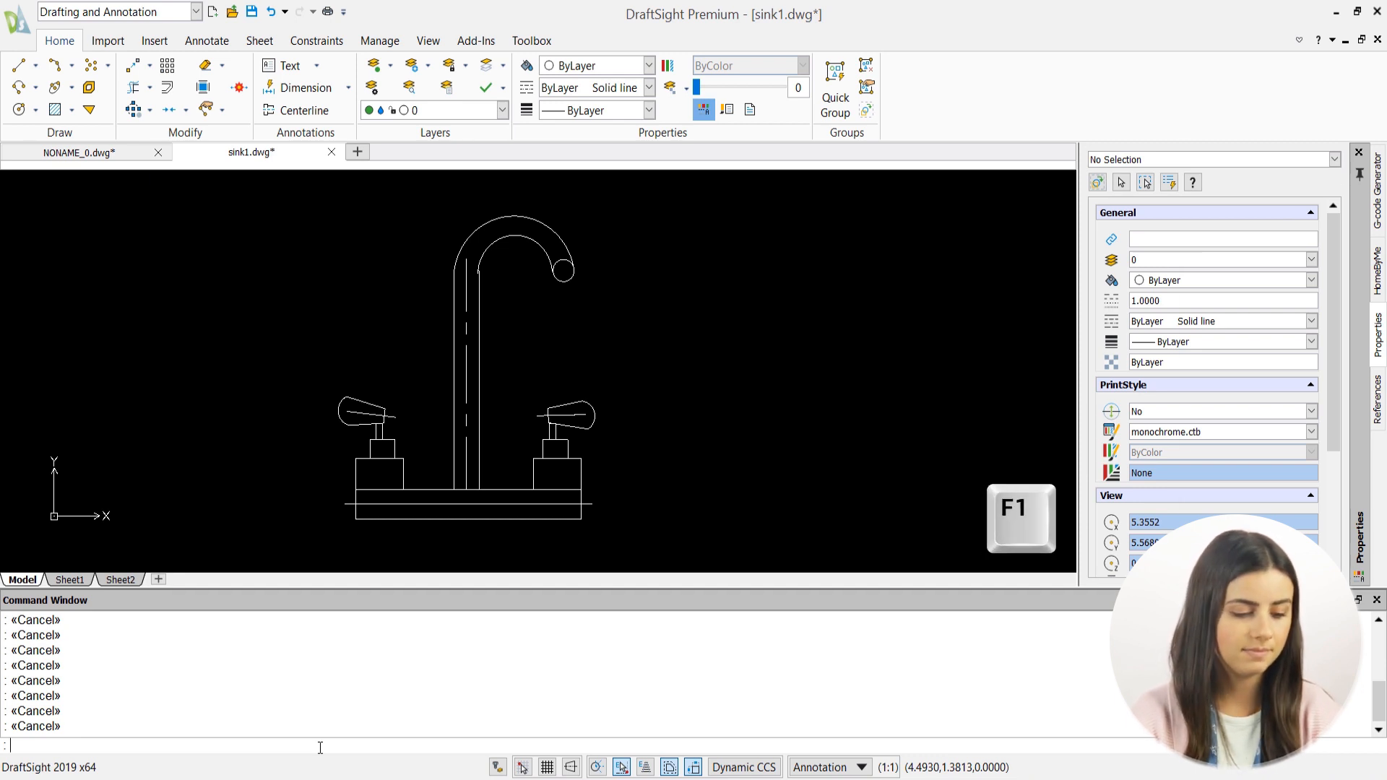
pyautogui.press('f1')
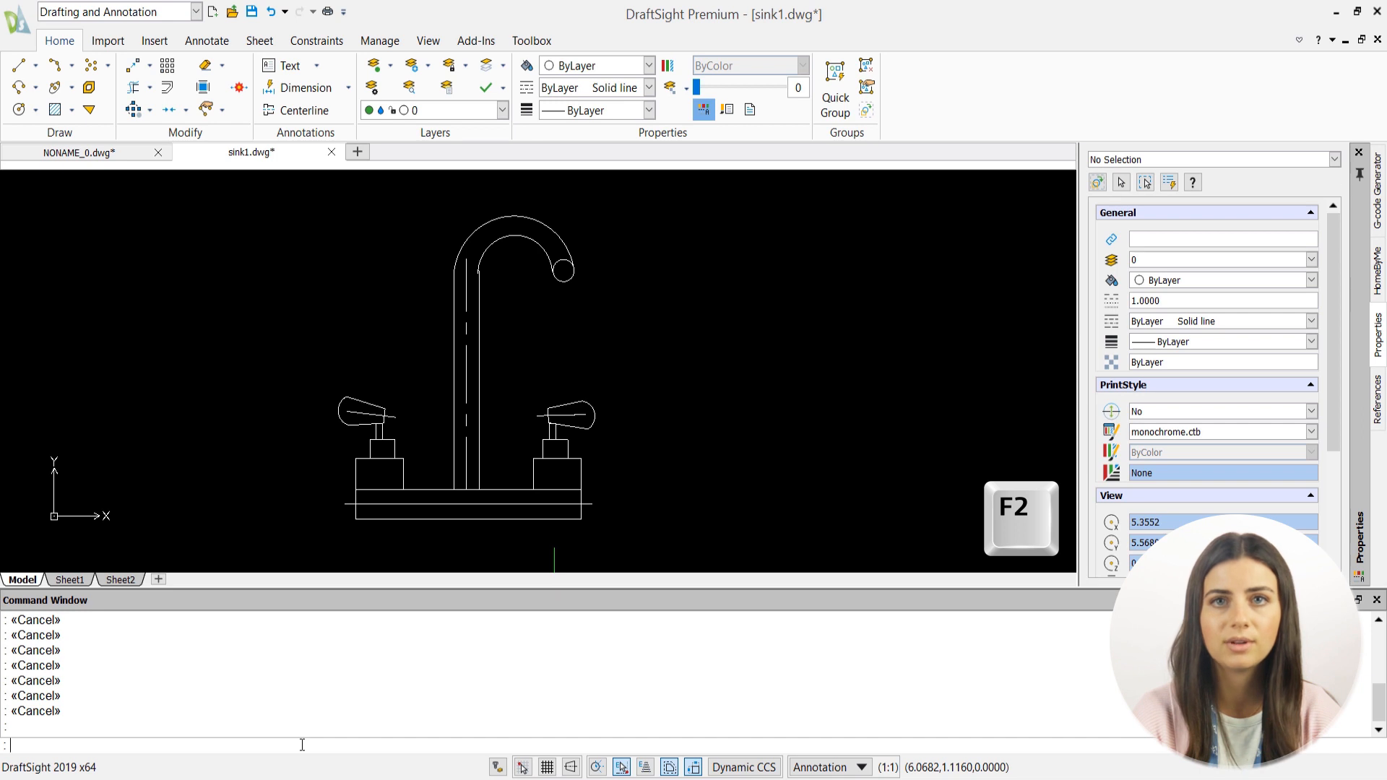
pyautogui.press('F2')
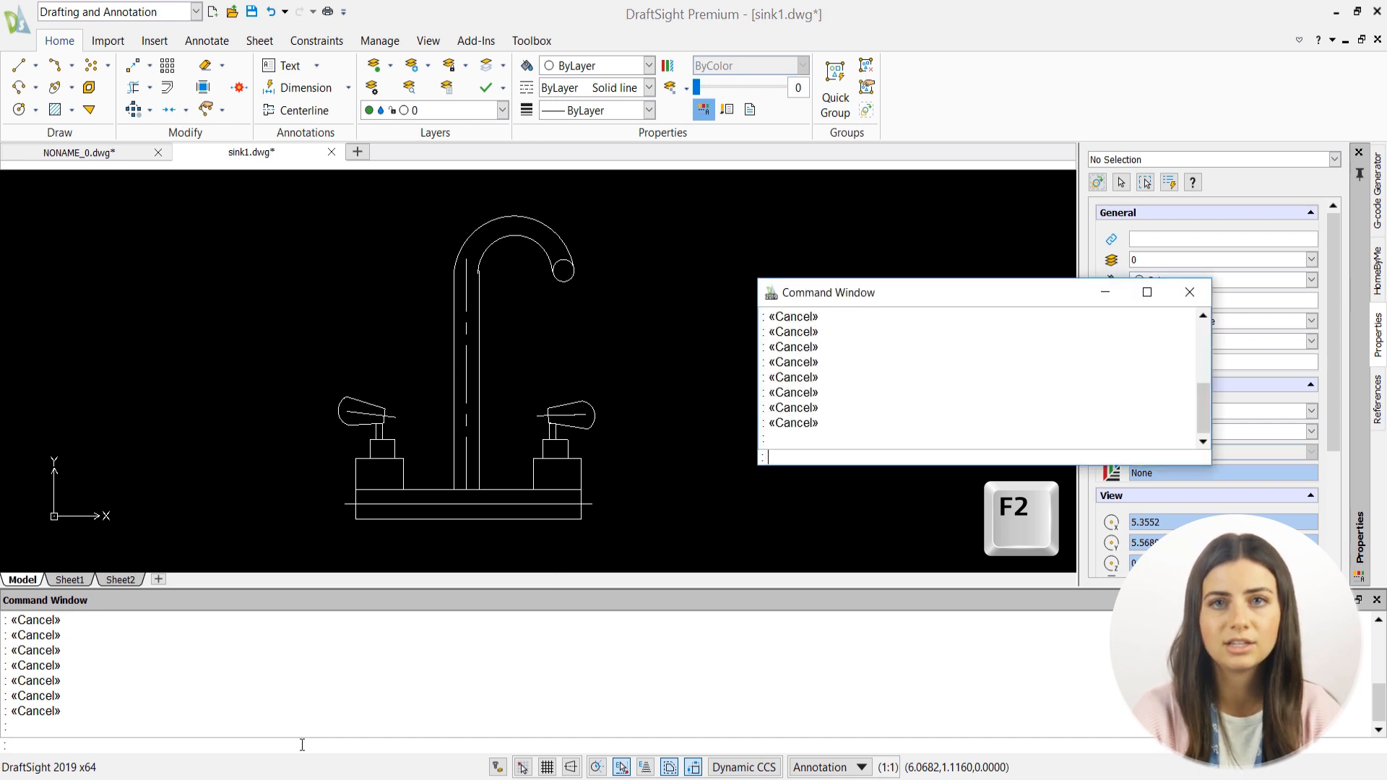
pyautogui.write('HIDECOMMANDHISTORY')
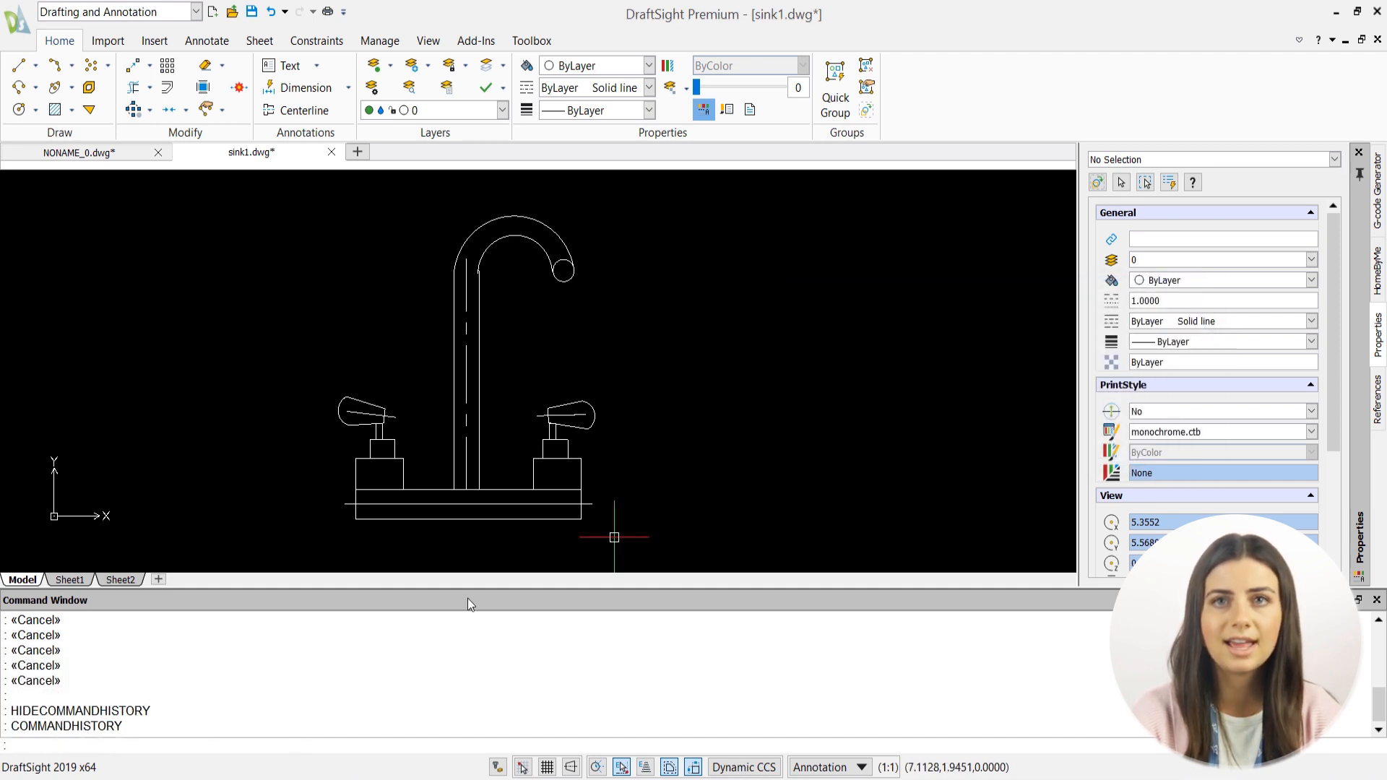
# Toggle entity snaps off and on with F3, then set the isometric plane to Top with F5.
pyautogui.press('F3')
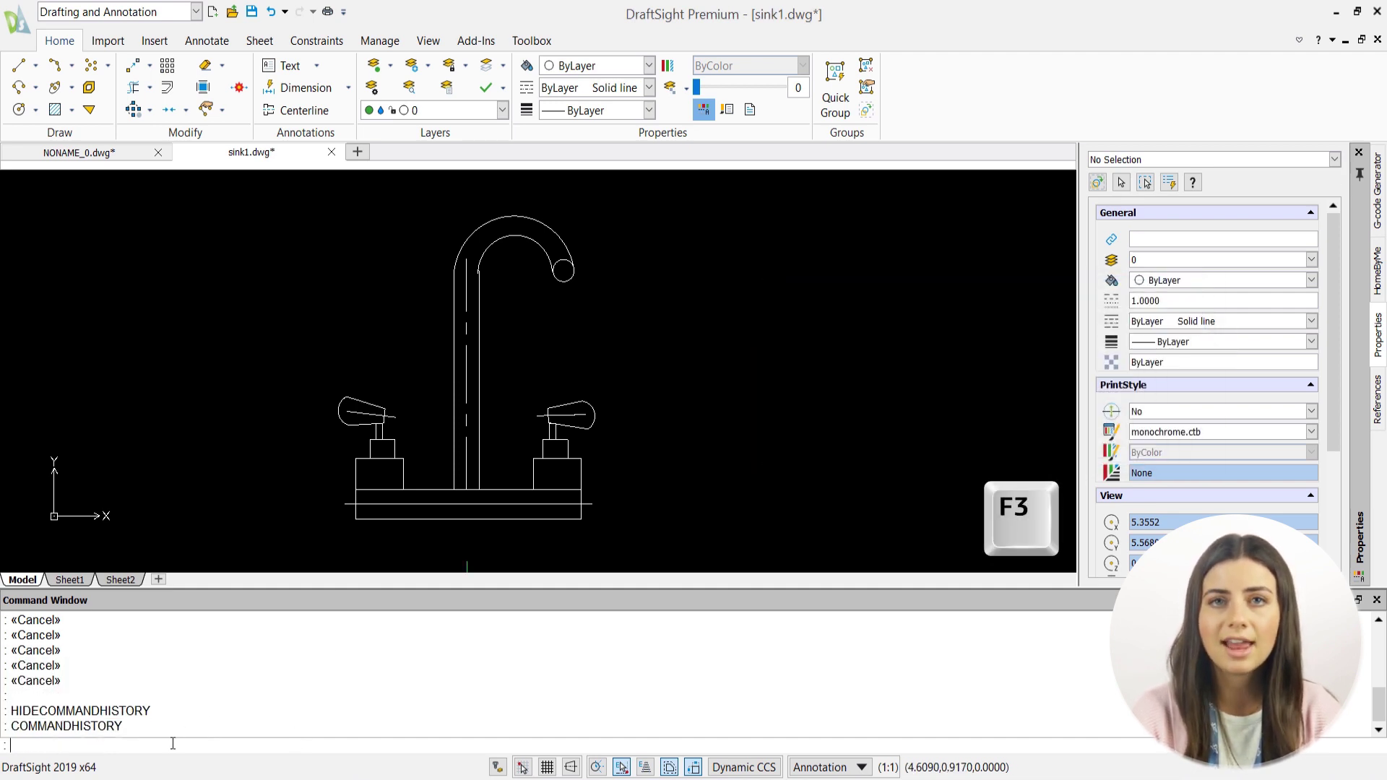
pyautogui.press('f3')
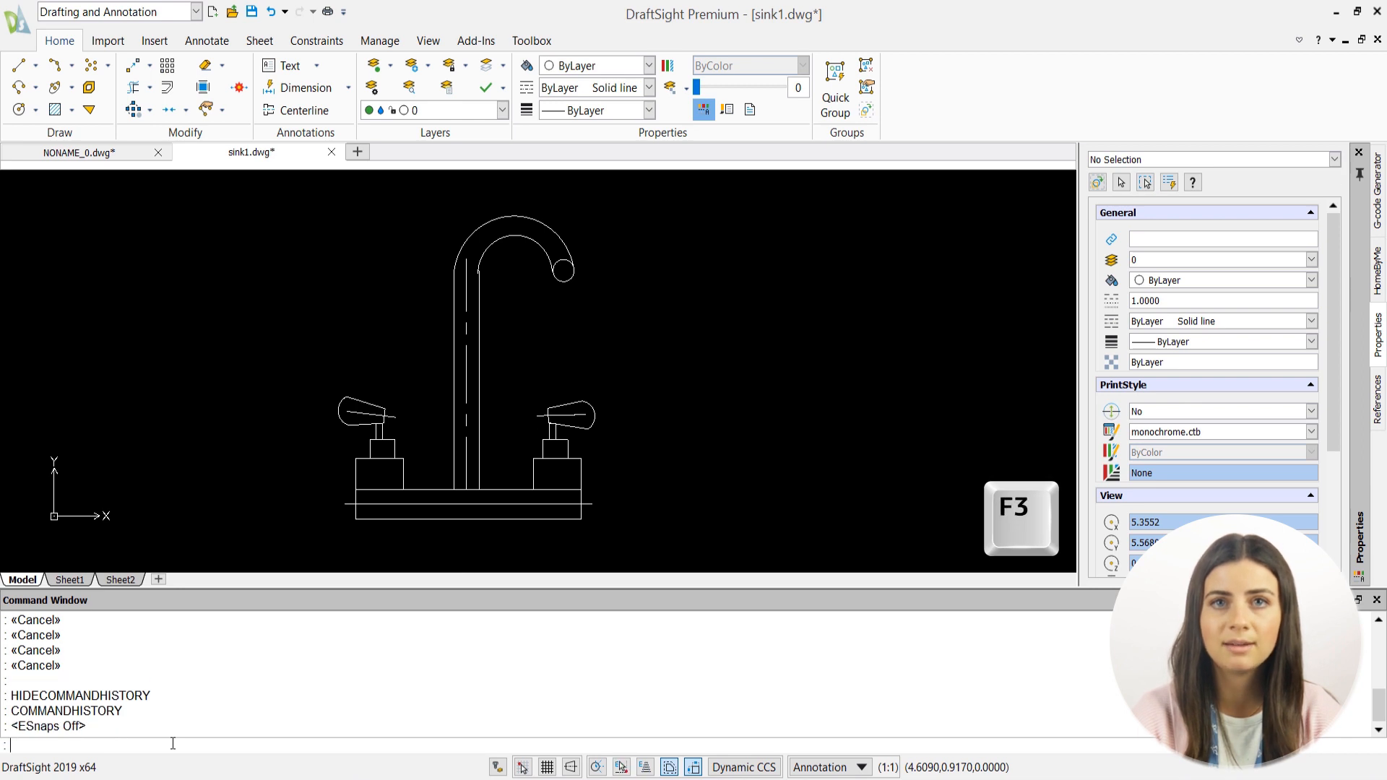
pyautogui.press('f3')
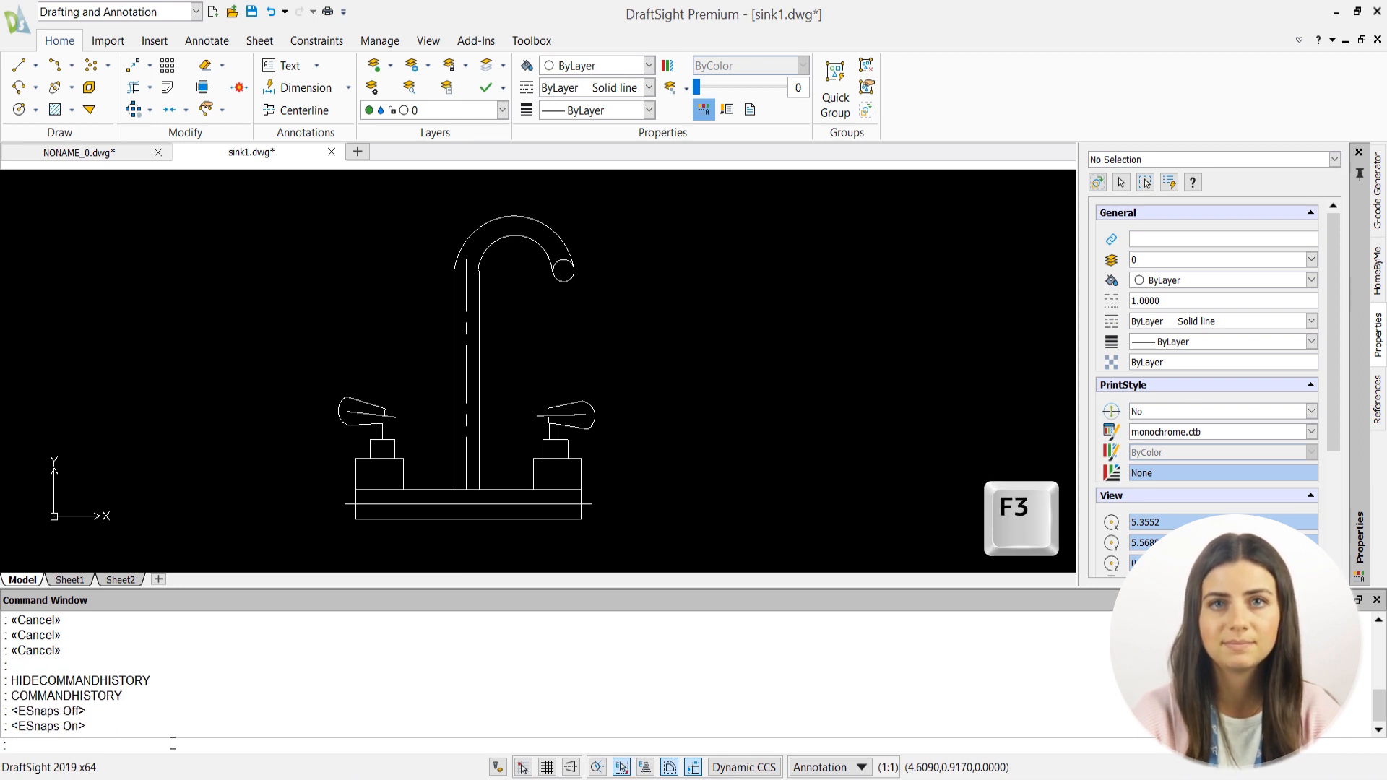
pyautogui.press('f5')
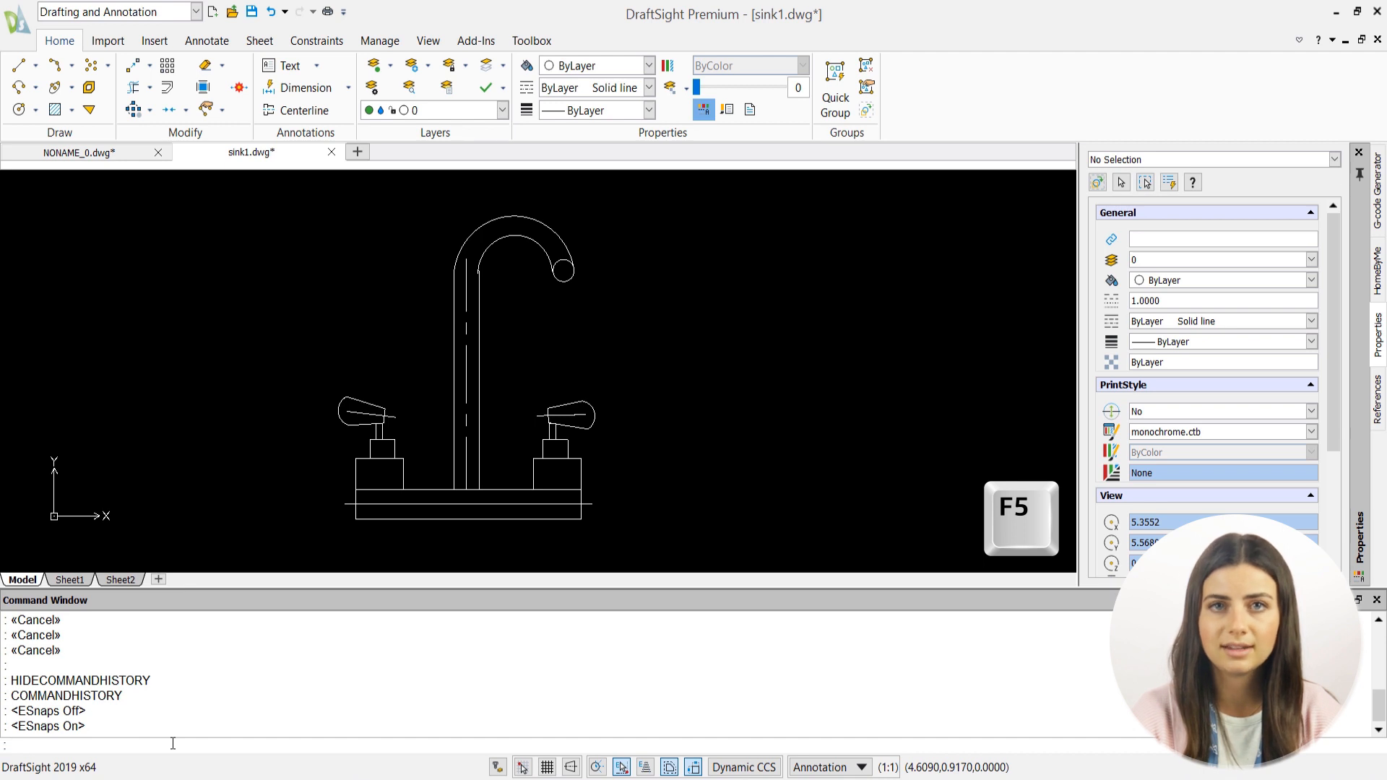
pyautogui.press('f5')
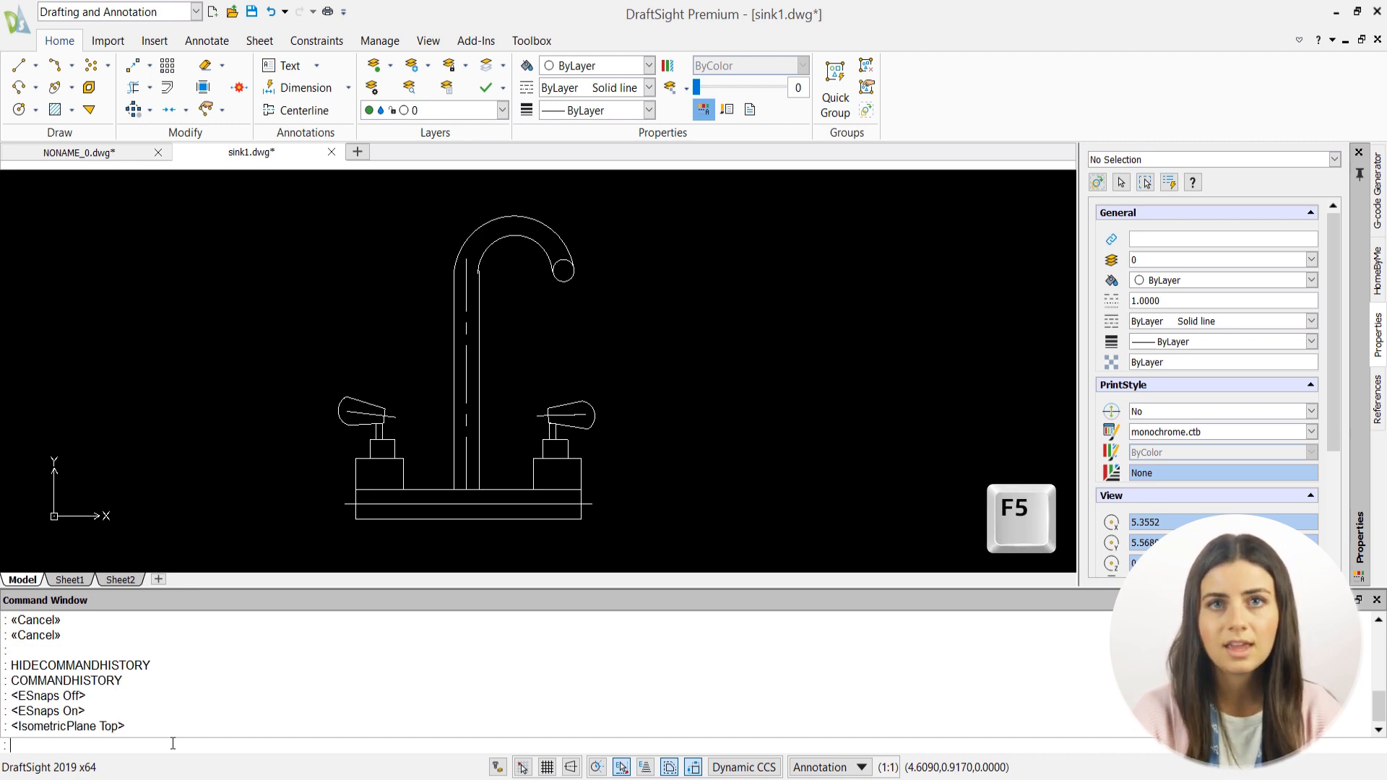
# Switch the isometric plane to Right and toggle the drawing grid on and off with F7.
pyautogui.press('F7')
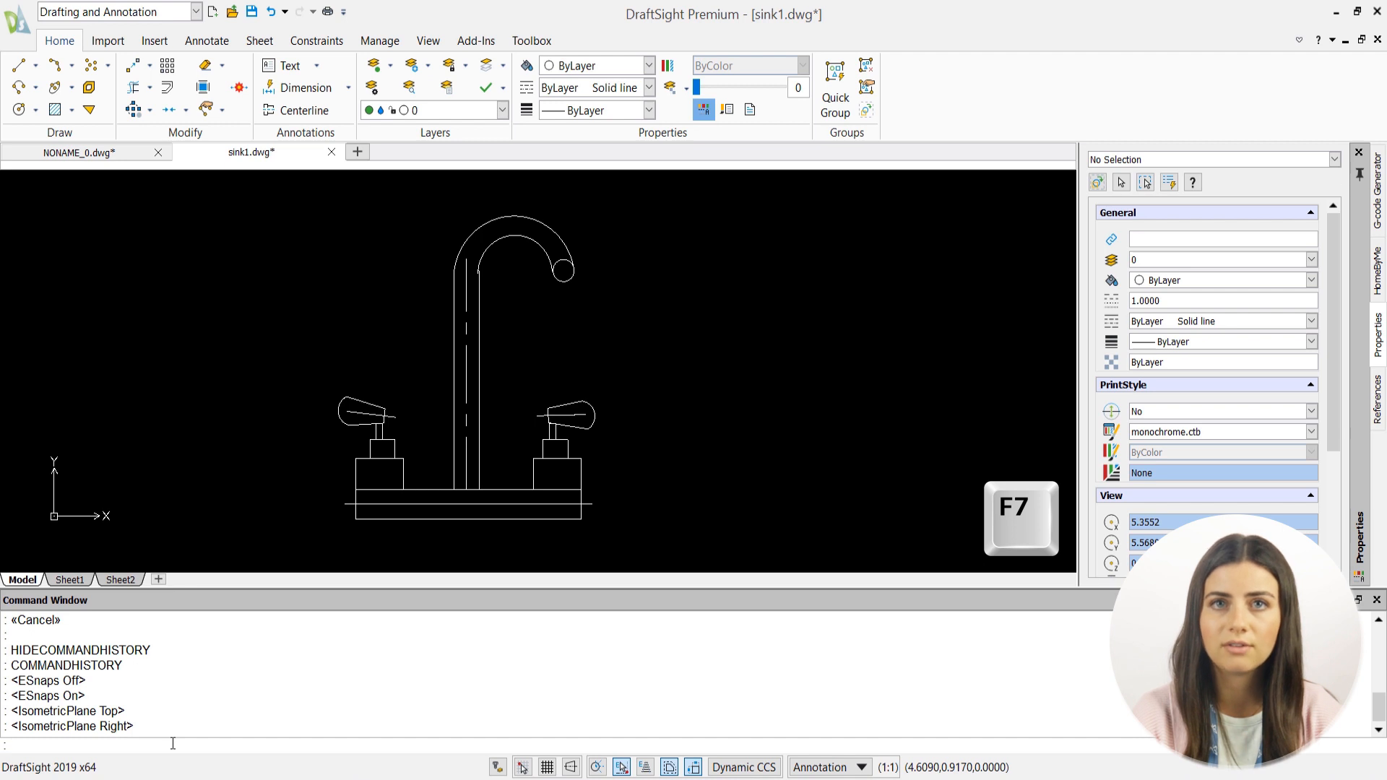
pyautogui.press('f7')
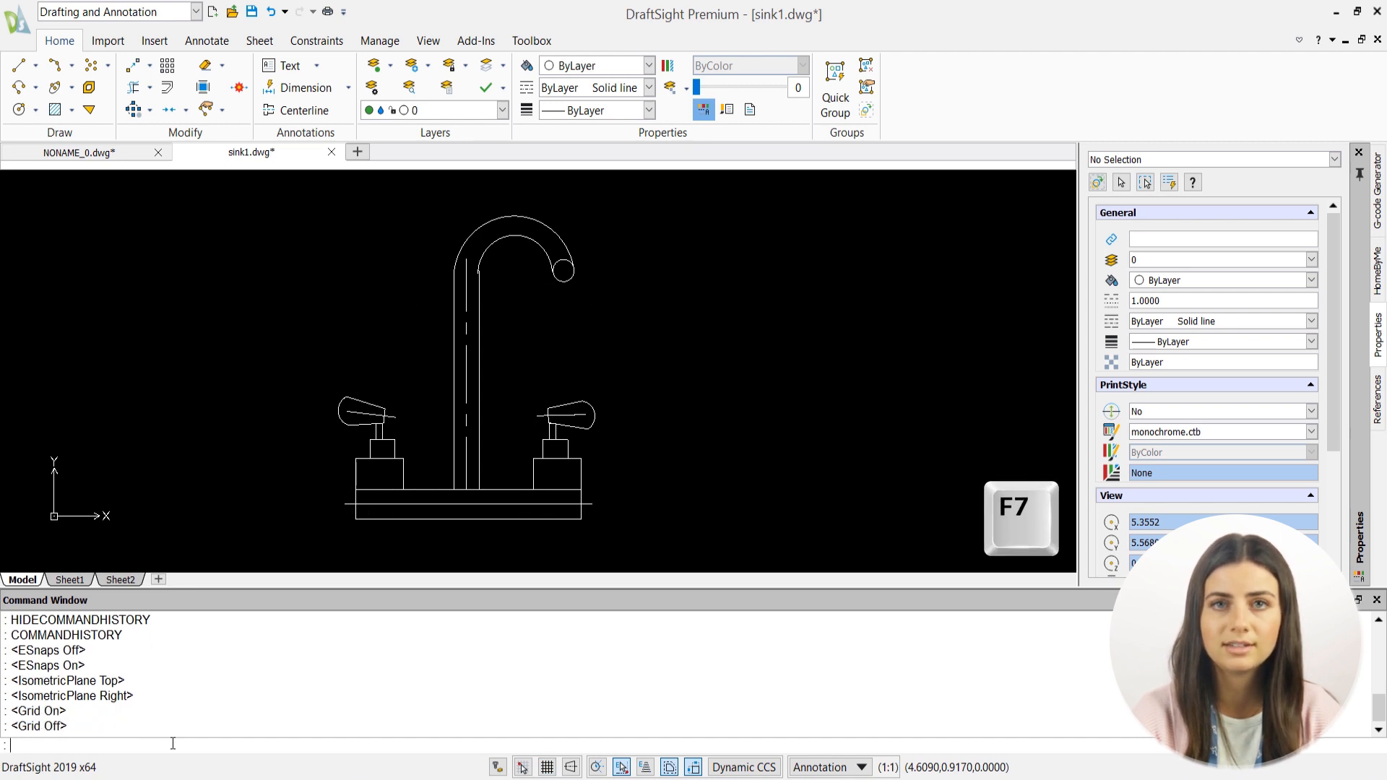
pyautogui.press('F8')
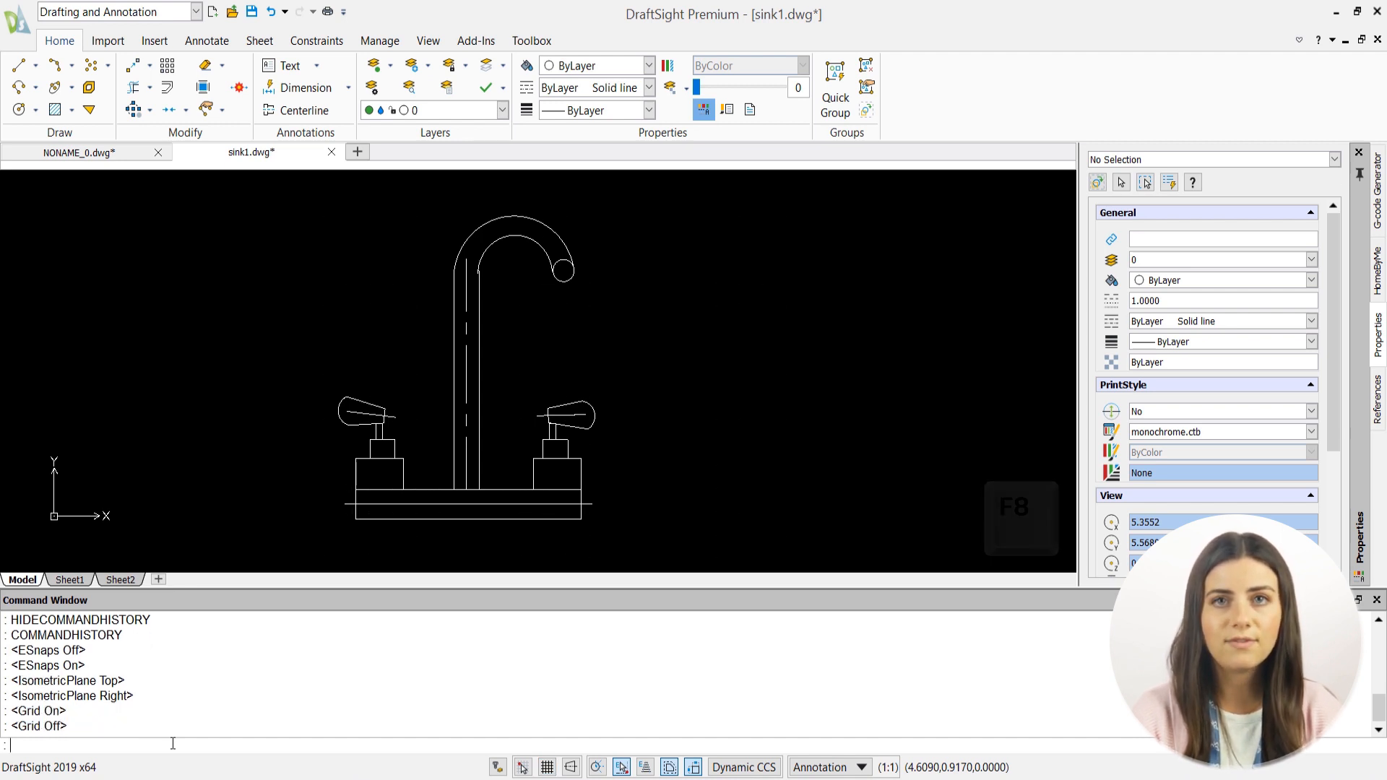
# Toggle ortho, snap and polar guides on and off with F8, F9 and F10.
pyautogui.press('f8')
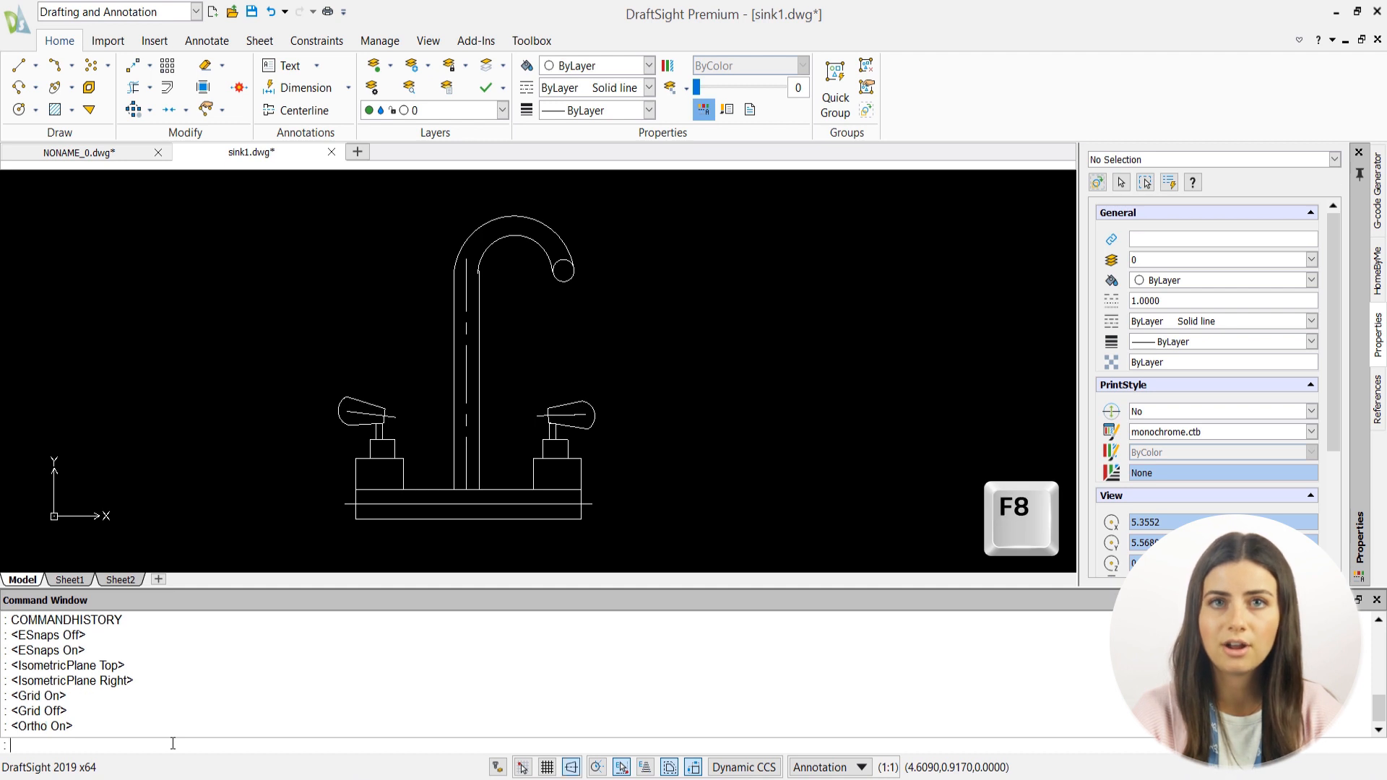
pyautogui.press('f8')
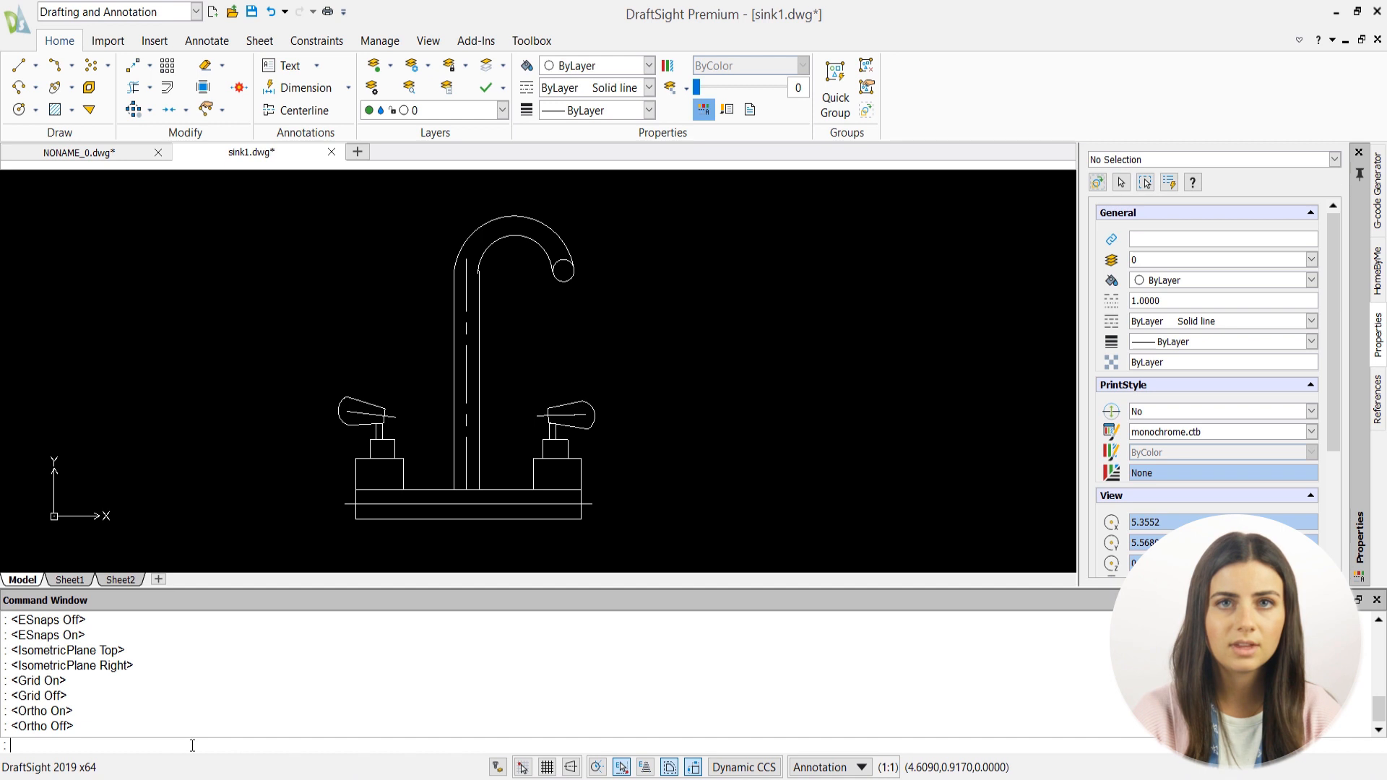
pyautogui.press('f9')
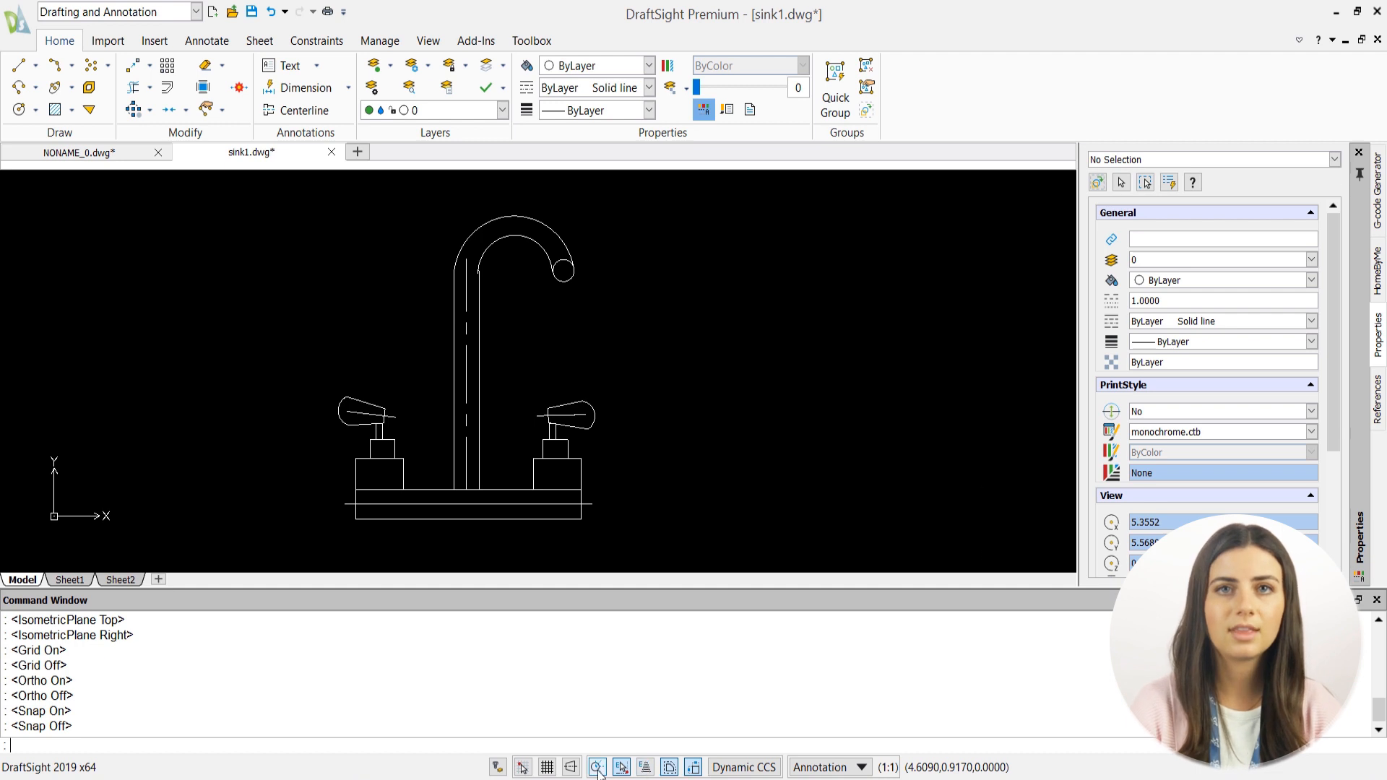
pyautogui.press('F10')
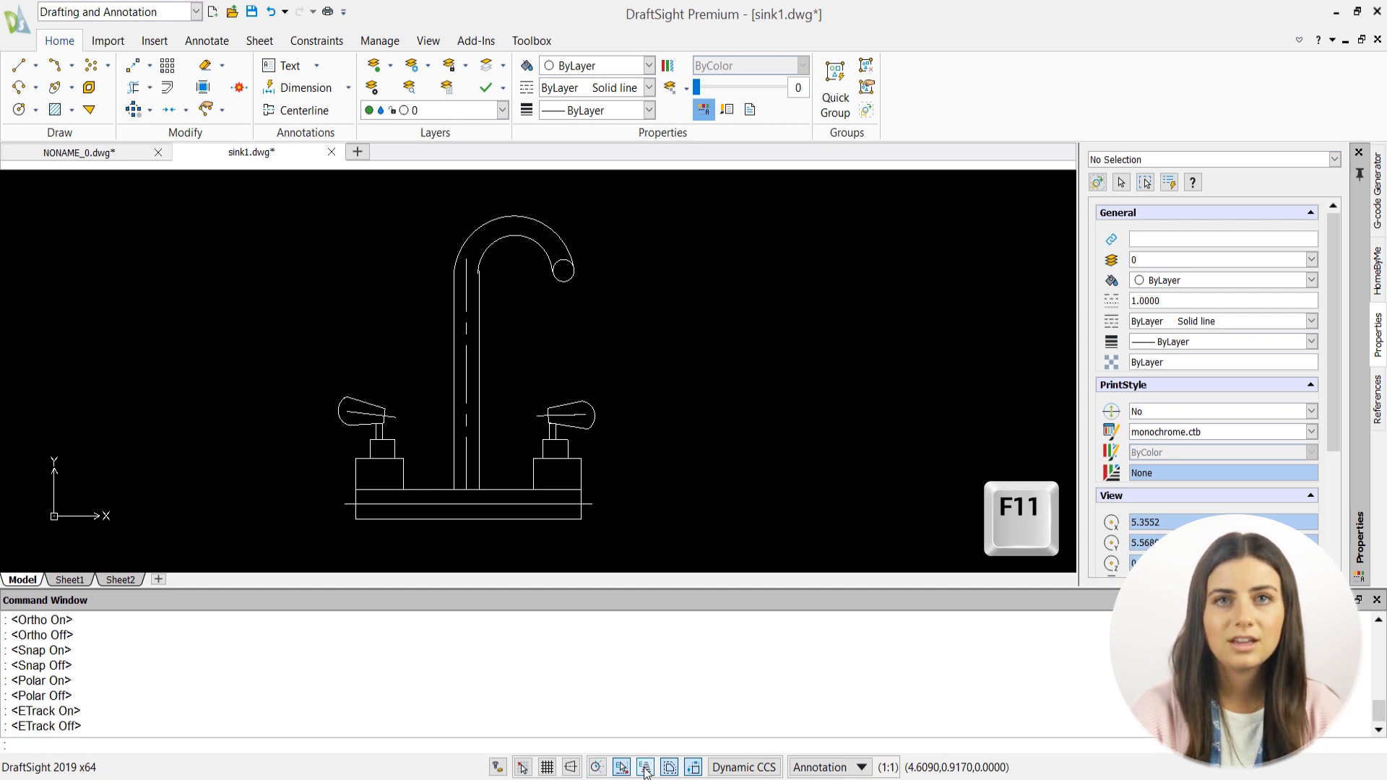
# Request close with Ctrl+F4 and exit with Alt+F4, then cancel the save prompt to keep sink1 open.
pyautogui.press('Ctrl+F4')
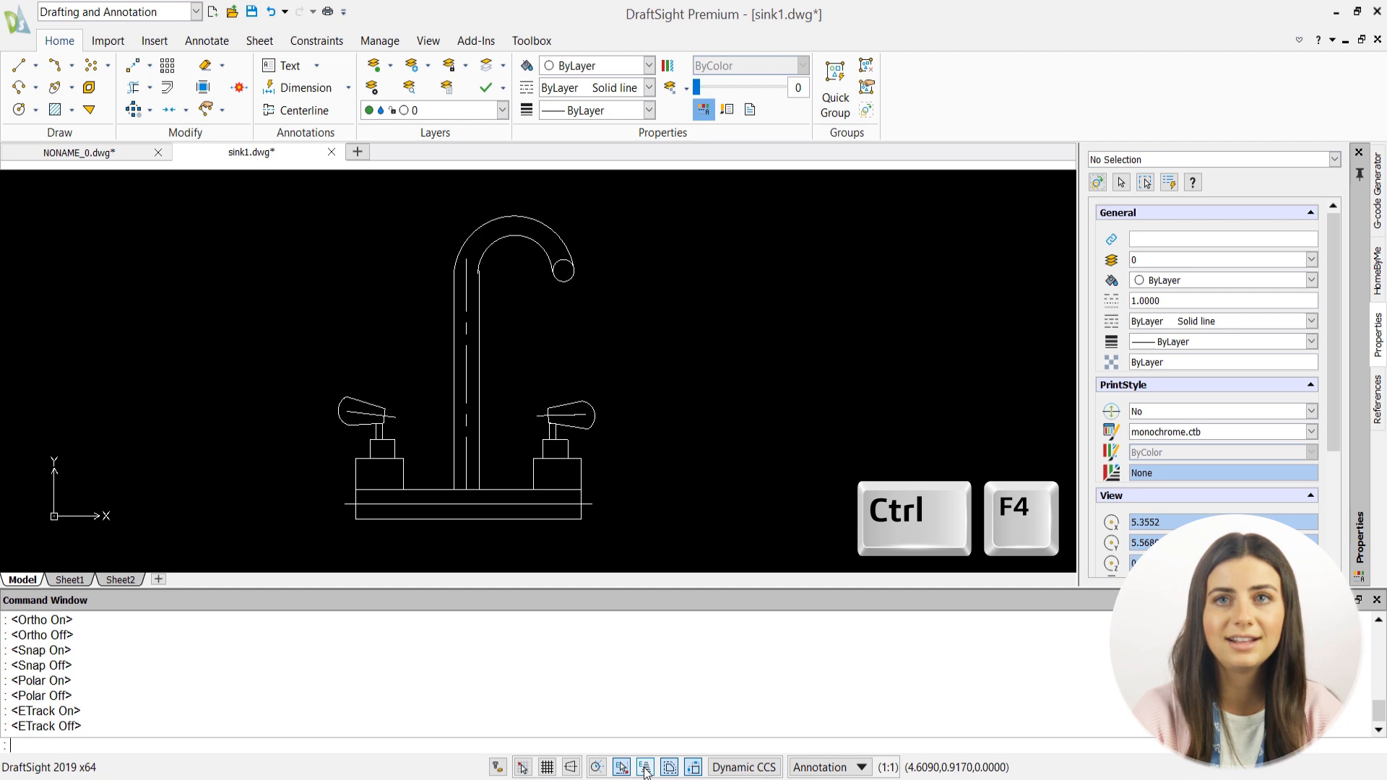
pyautogui.press('ctrl+f4')
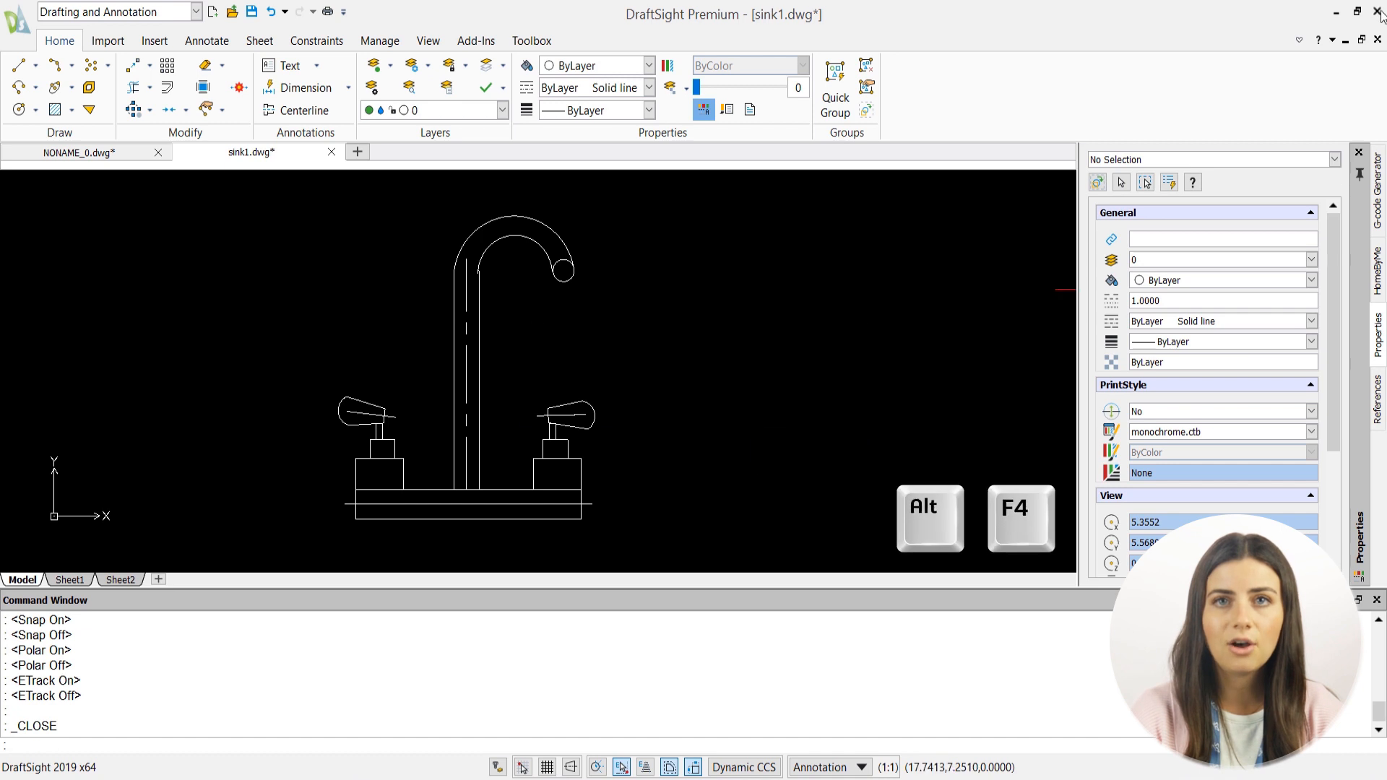
pyautogui.press('alt+F4')
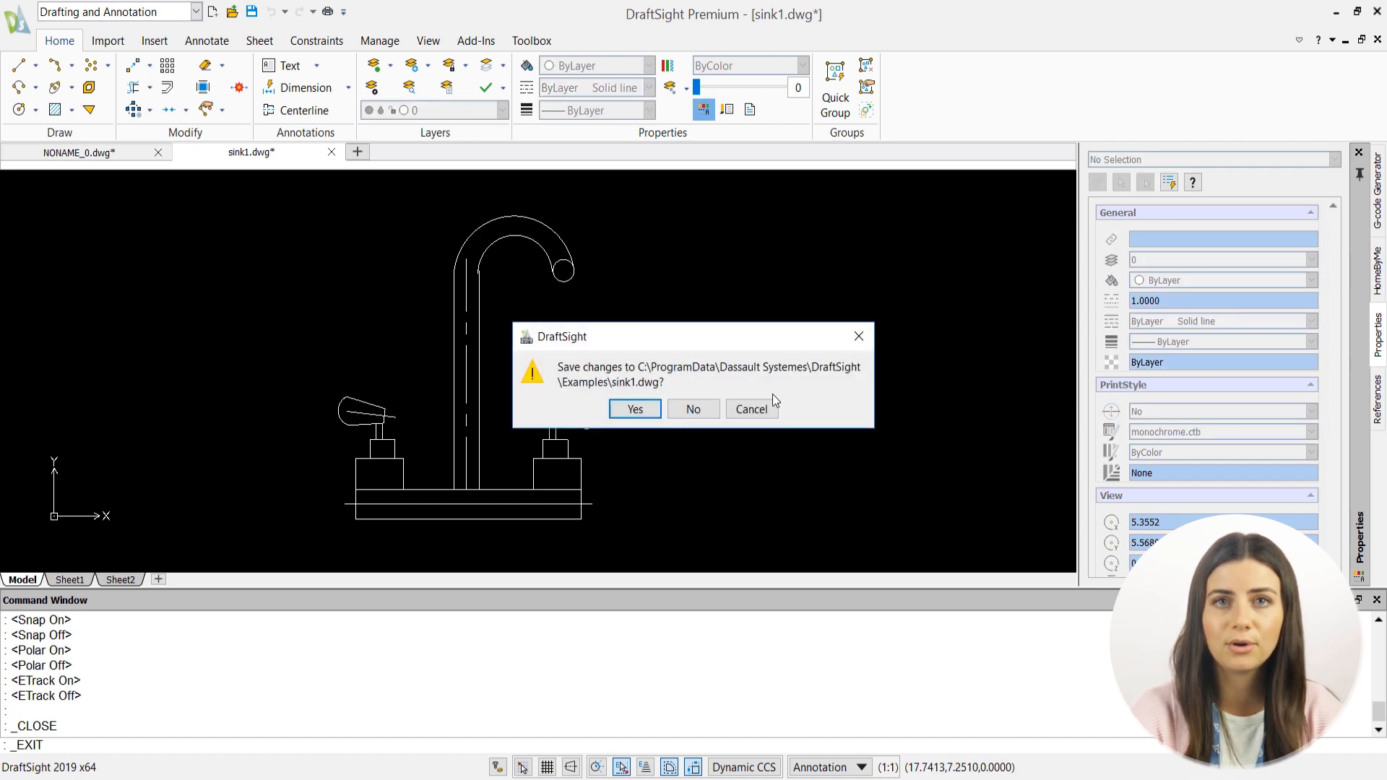
pyautogui.click(692, 409)
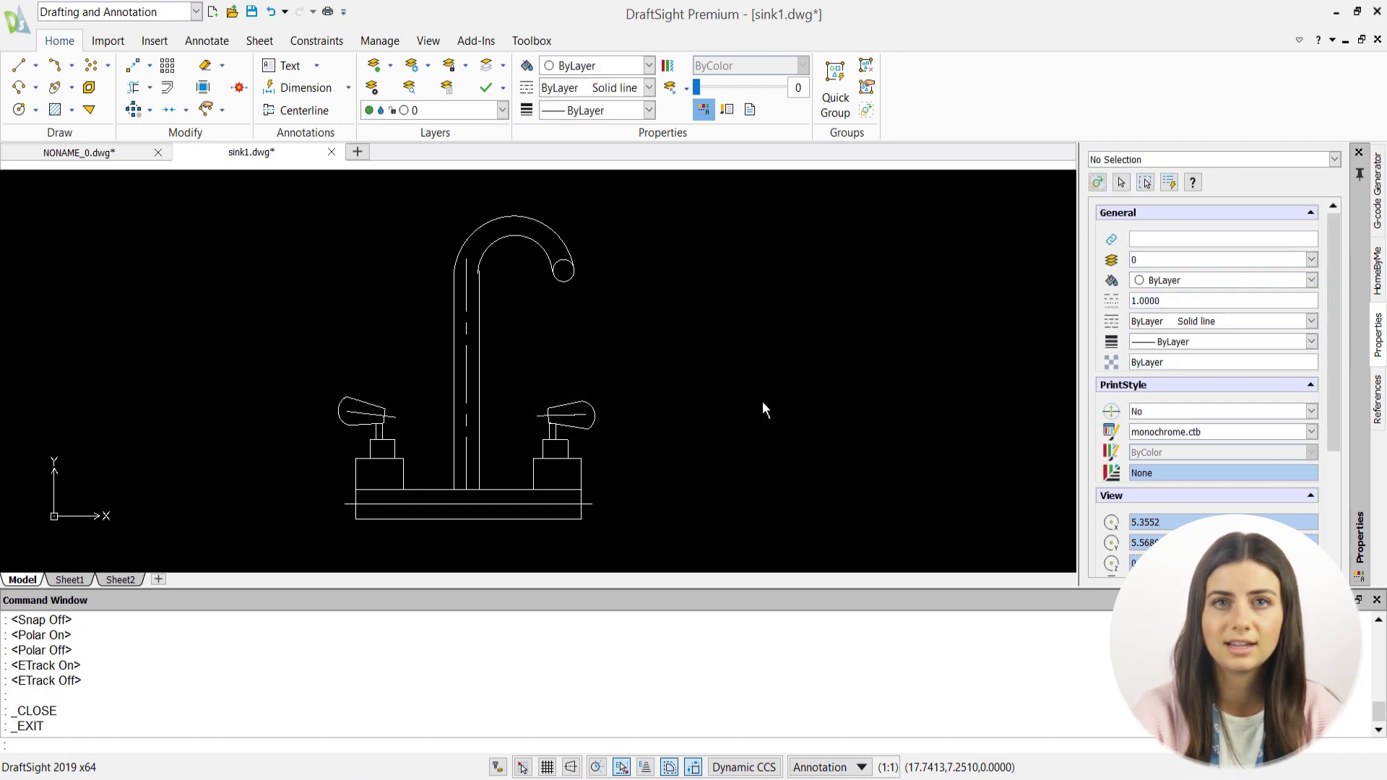